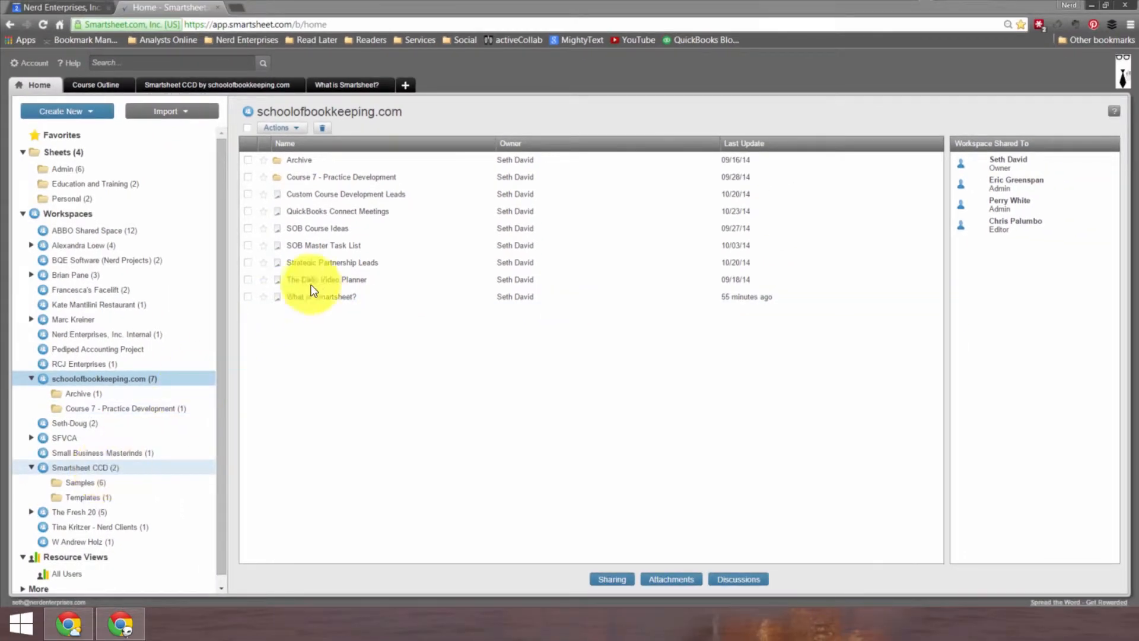
- Move the 'What is Smartsheet?' sheet into the Smartsheet CCD workspace, accepting the permissions warning
{"action": "left_click", "coordinate": [322, 297]}
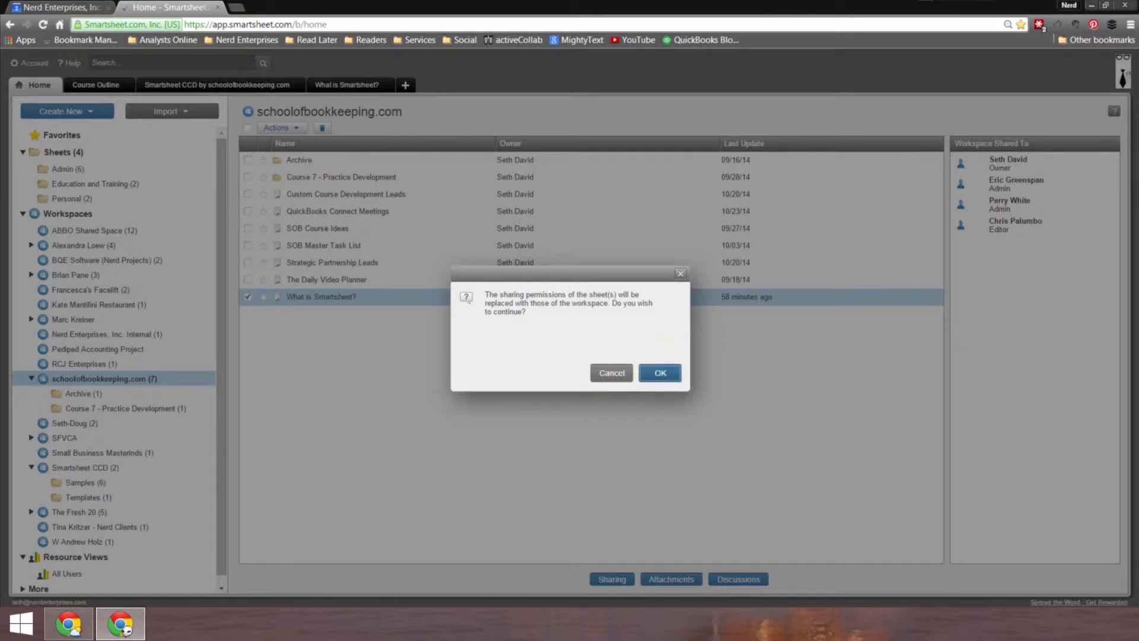
{"action": "left_click", "coordinate": [659, 372]}
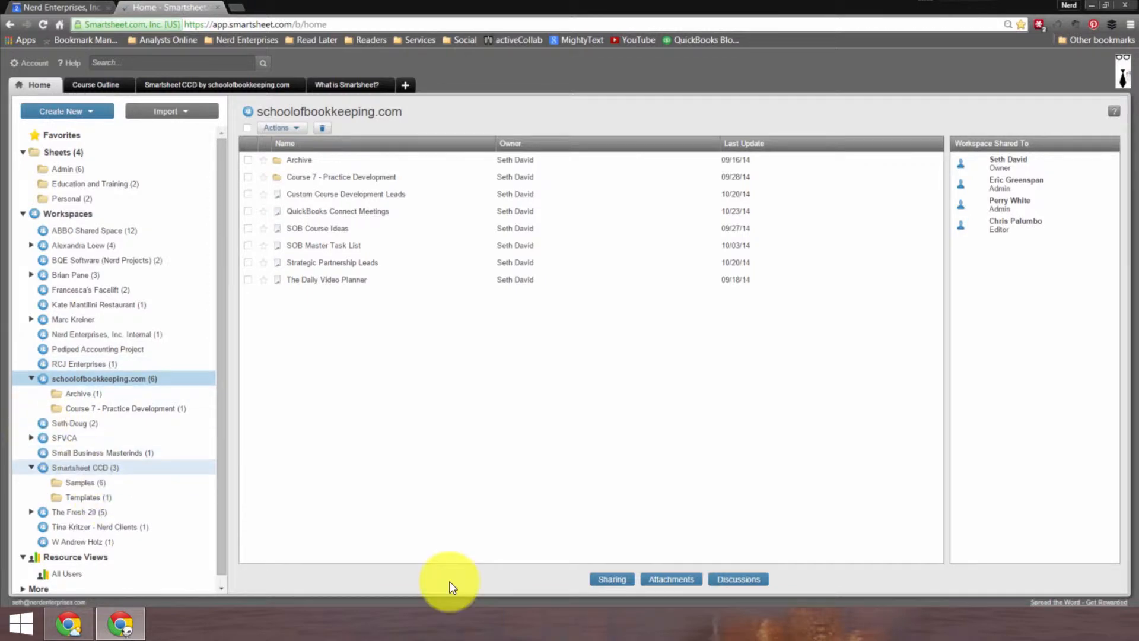
- Open 'What is Smartsheet?' from the Smartsheet CCD workspace to view its task row
{"action": "left_click", "coordinate": [86, 468]}
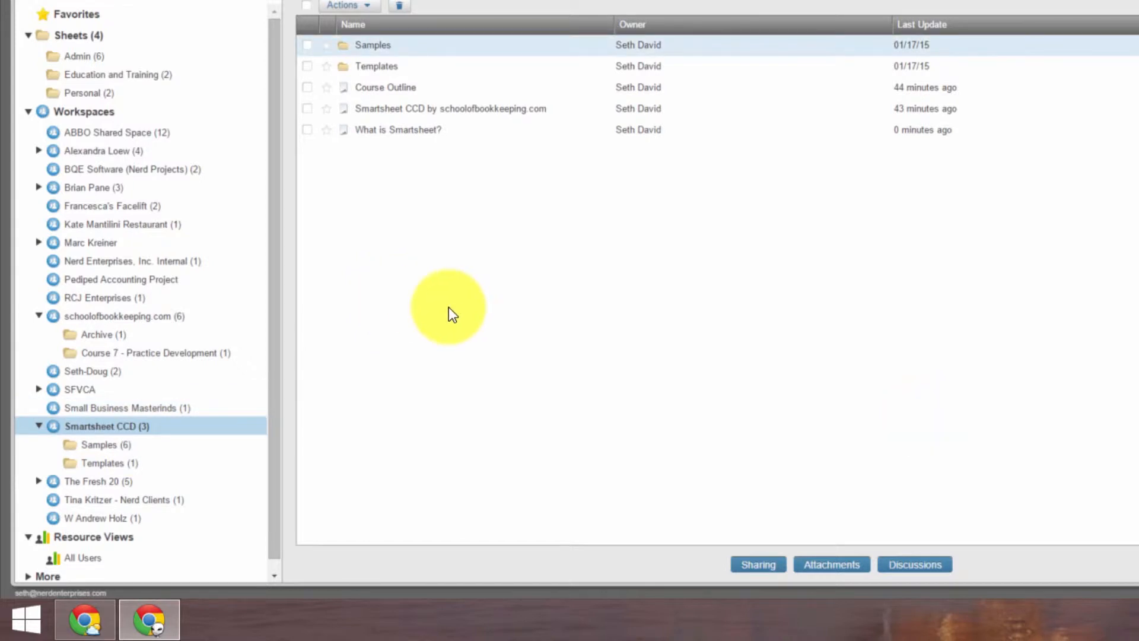
{"action": "left_click", "coordinate": [757, 563]}
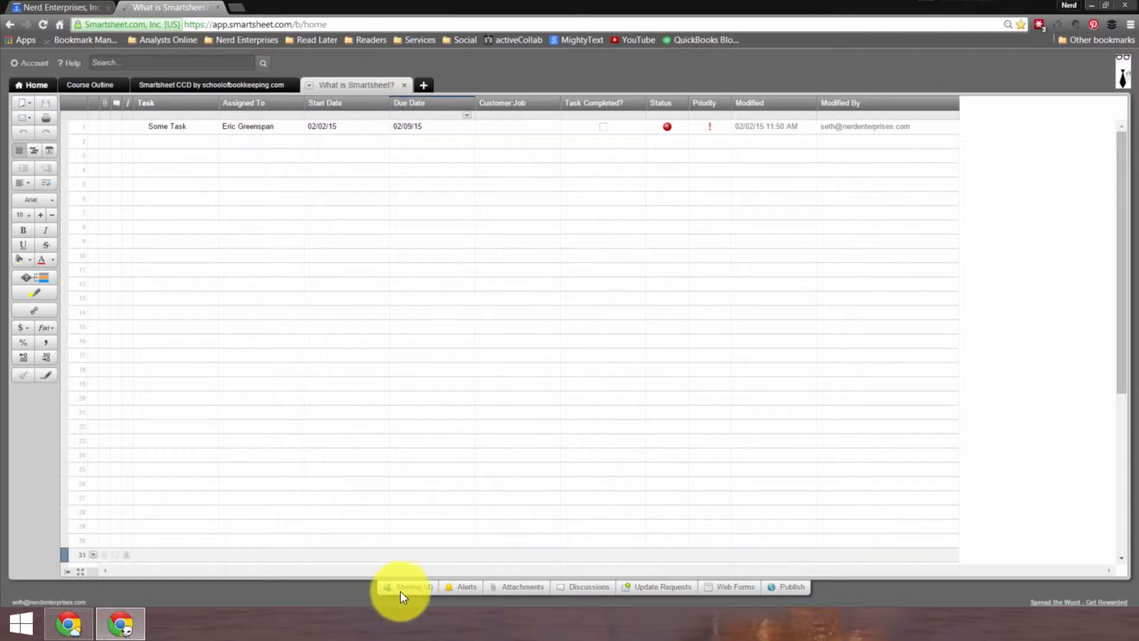
- Show the sheet's Workspace Shared To list of owner and editors
{"action": "left_click", "coordinate": [404, 586]}
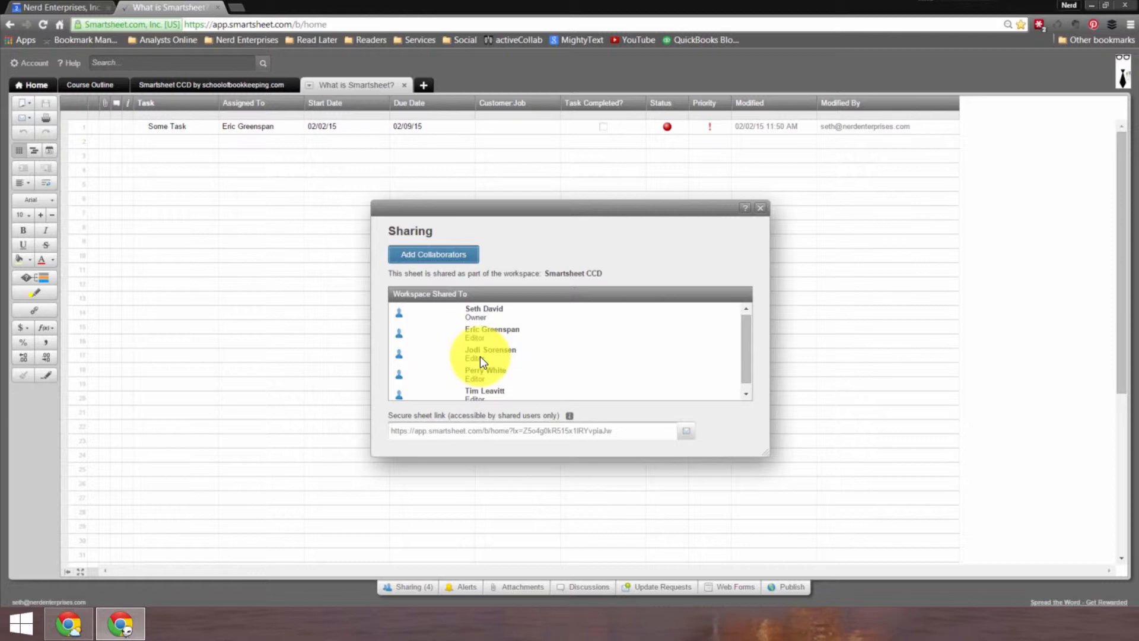
{"action": "mouse_move", "coordinate": [745, 353]}
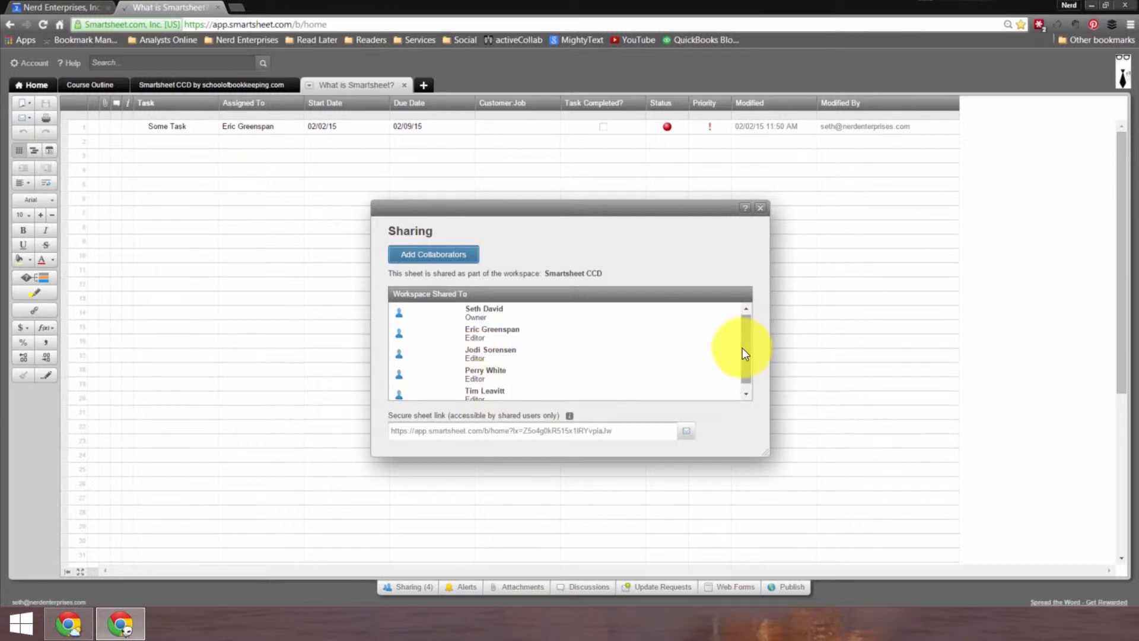
{"action": "scroll", "scroll_direction": "down", "scroll_amount": 3}
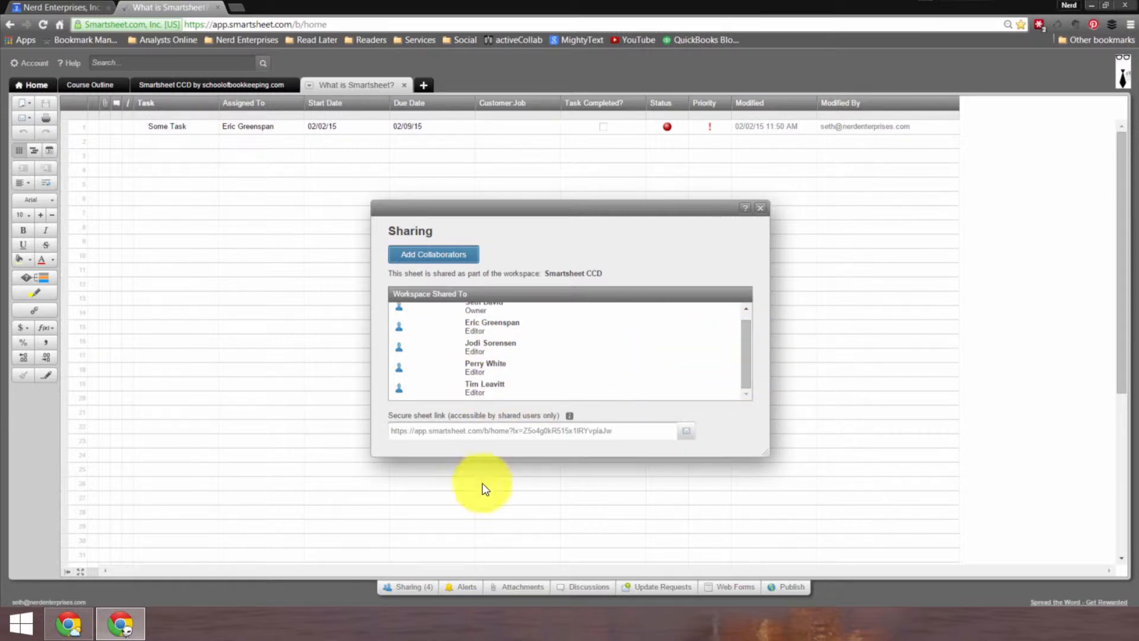
{"action": "mouse_move", "coordinate": [433, 254]}
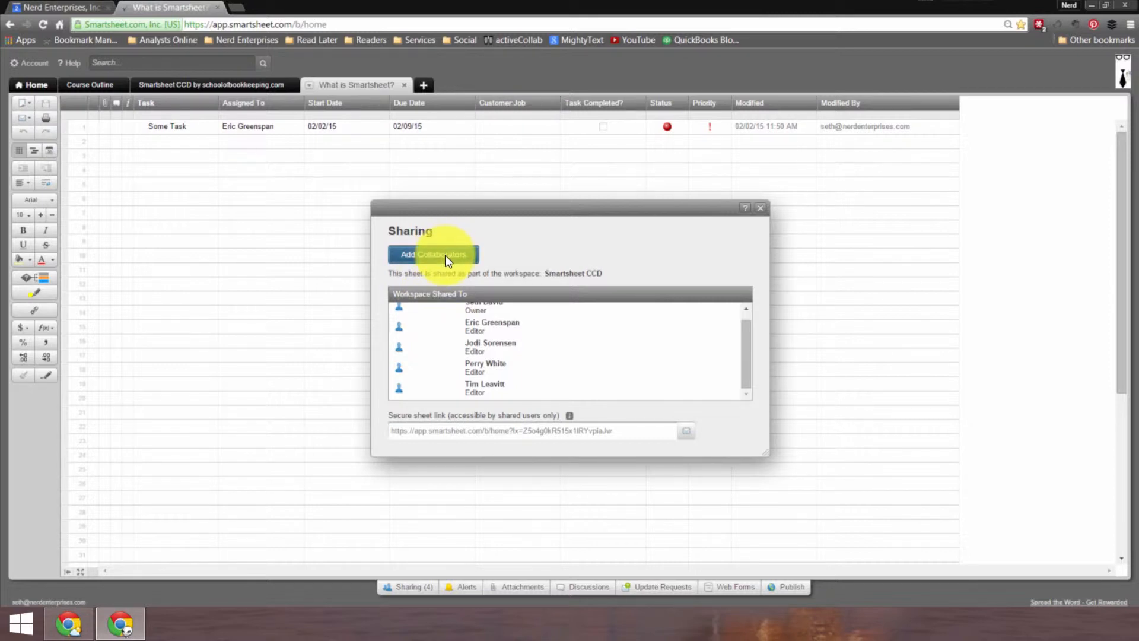
- Share the workspace with the second account as Editor with the message 'You're IN!'
{"action": "left_click", "coordinate": [433, 254]}
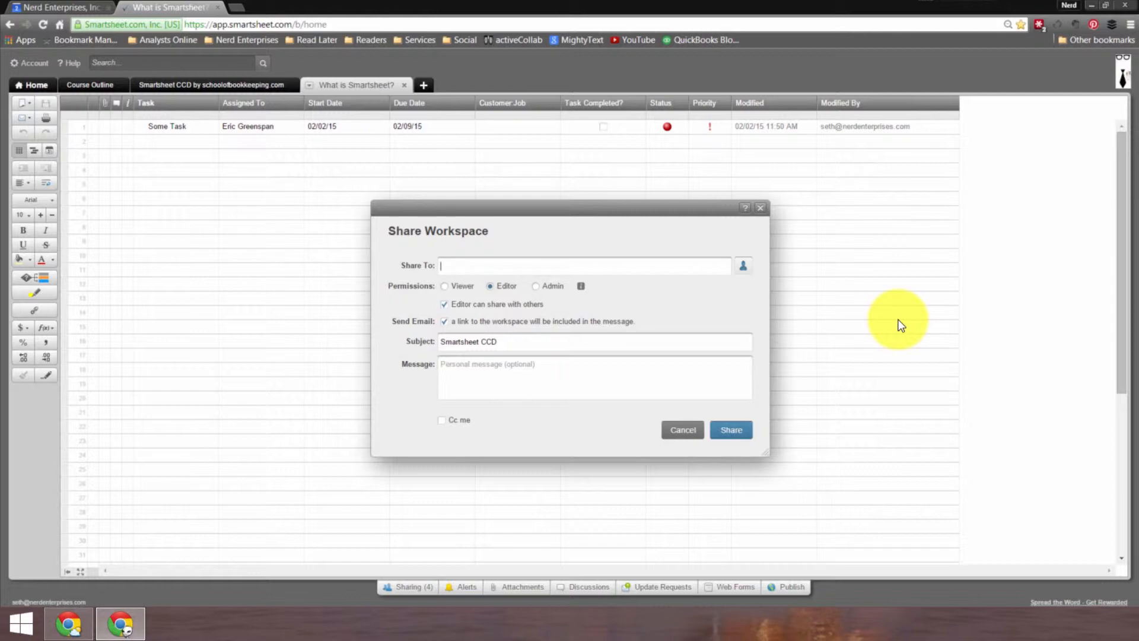
{"action": "type", "text": "seth"}
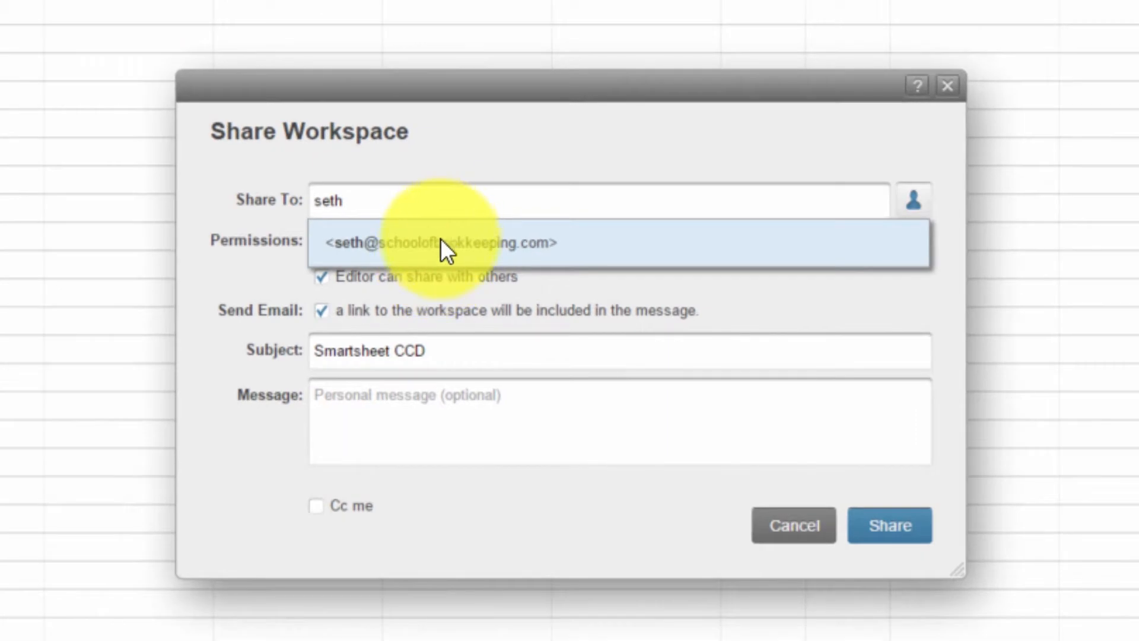
{"action": "left_click", "coordinate": [441, 242]}
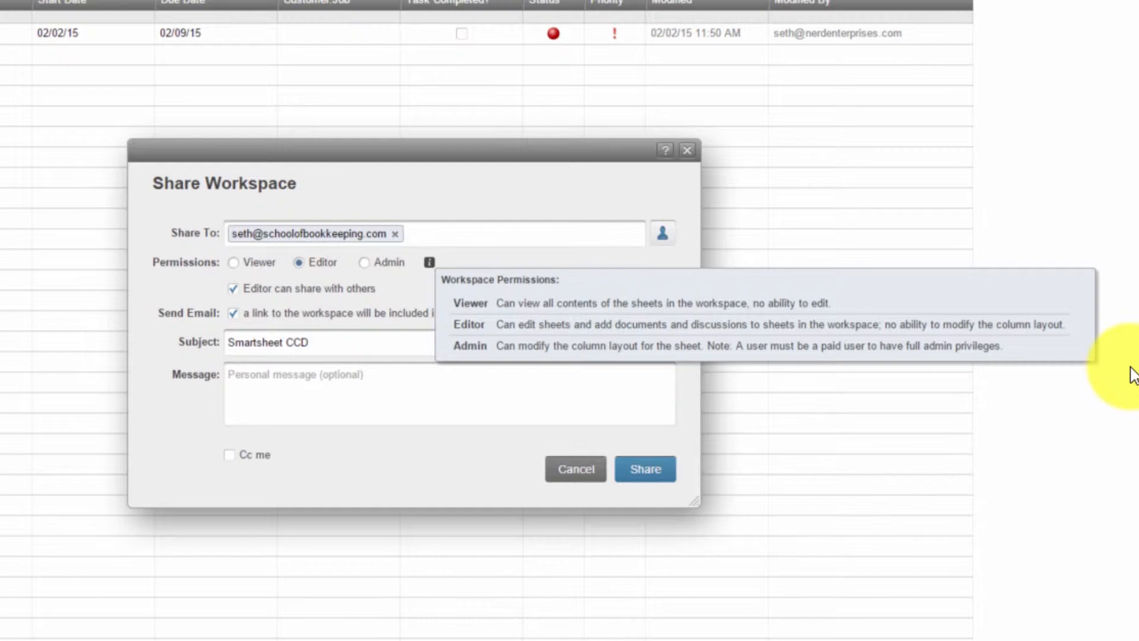
{"action": "mouse_move", "coordinate": [400, 273]}
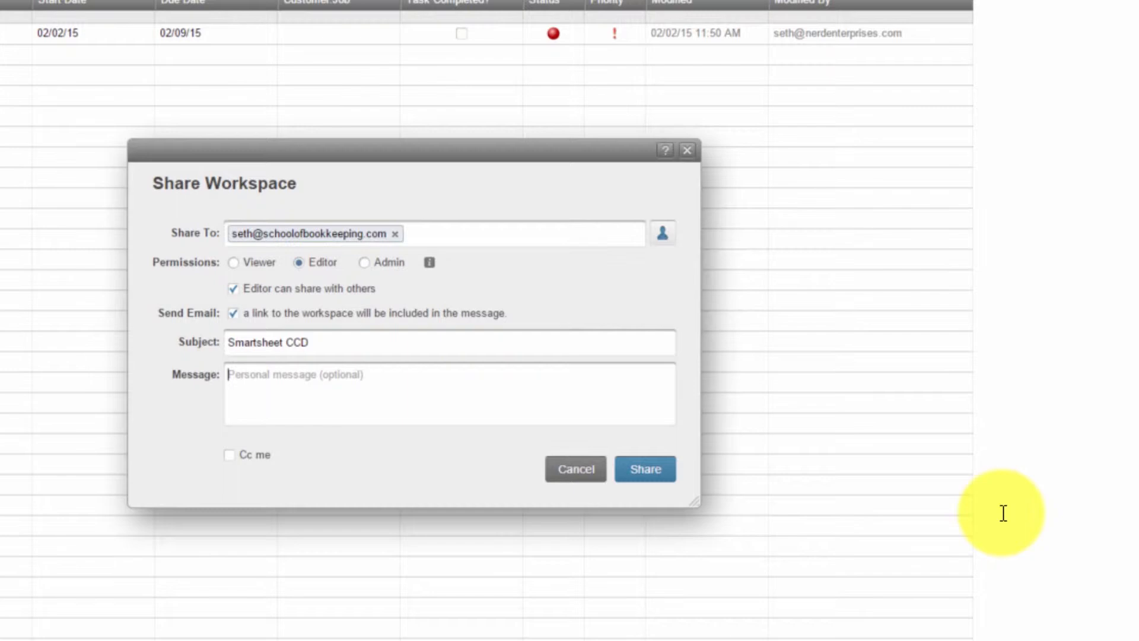
{"action": "type", "text": "You're IN!"}
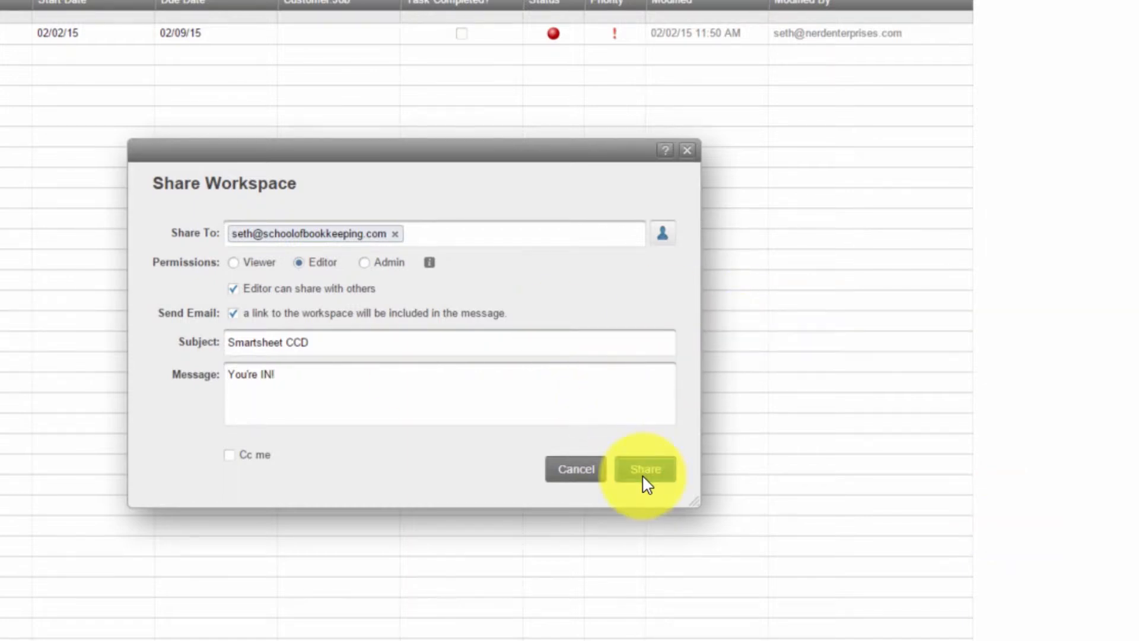
{"action": "left_click", "coordinate": [643, 468]}
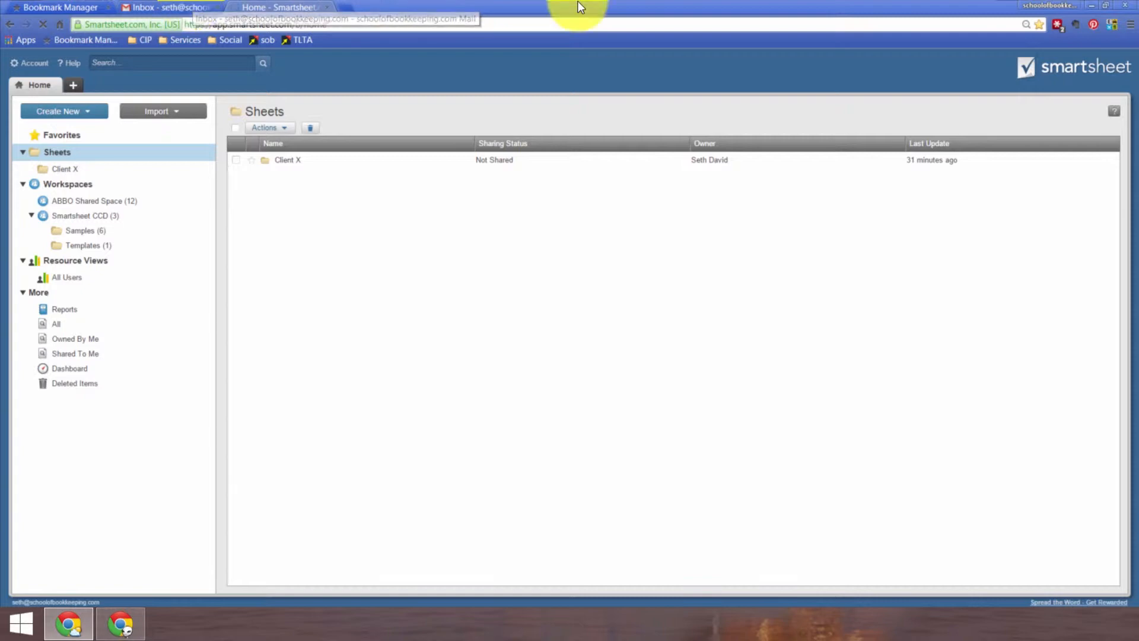
- In Gmail, follow the Smartsheet CCD link from the invitation email
{"action": "left_click", "coordinate": [168, 7]}
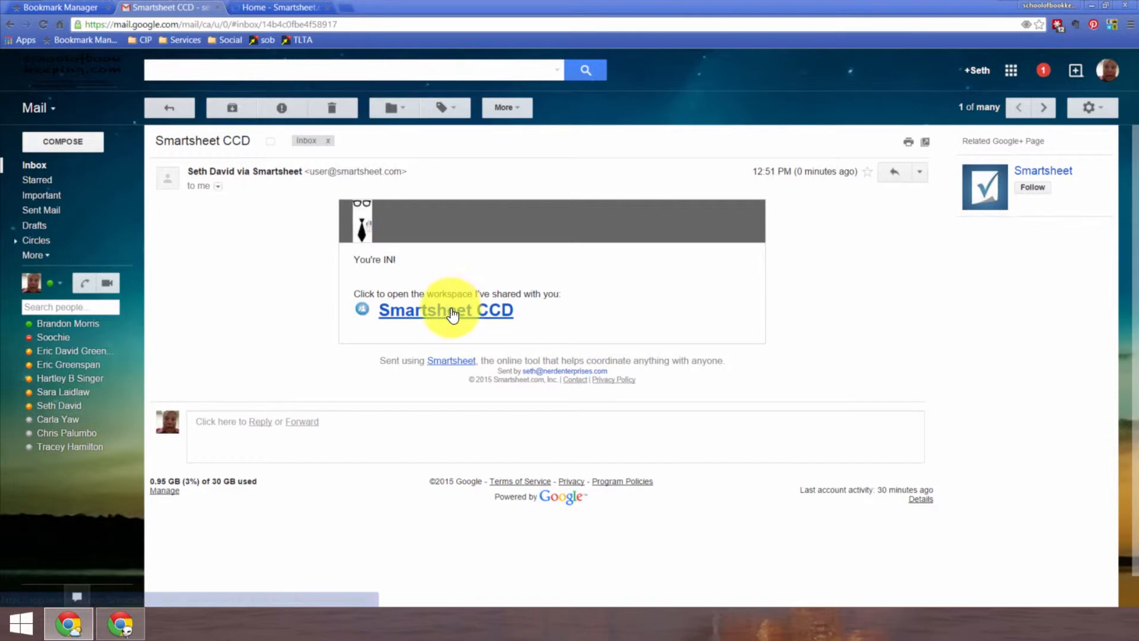
{"action": "left_click", "coordinate": [445, 310]}
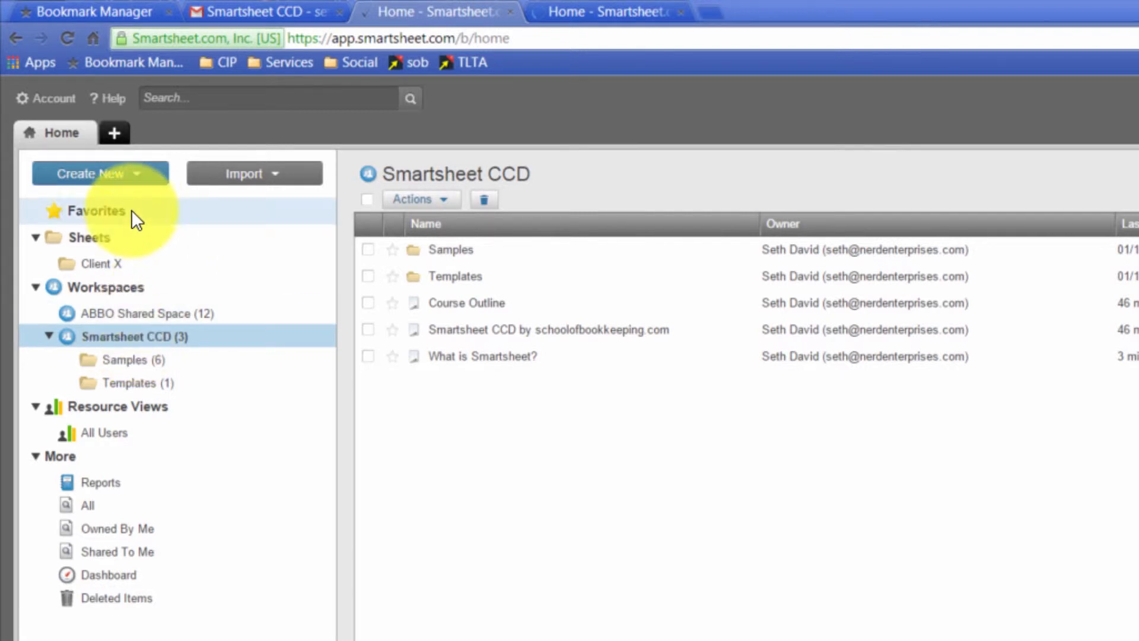
- In the second account, open 'What is Smartsheet?' from the shared workspace showing the Some Task row
{"action": "left_click", "coordinate": [85, 238]}
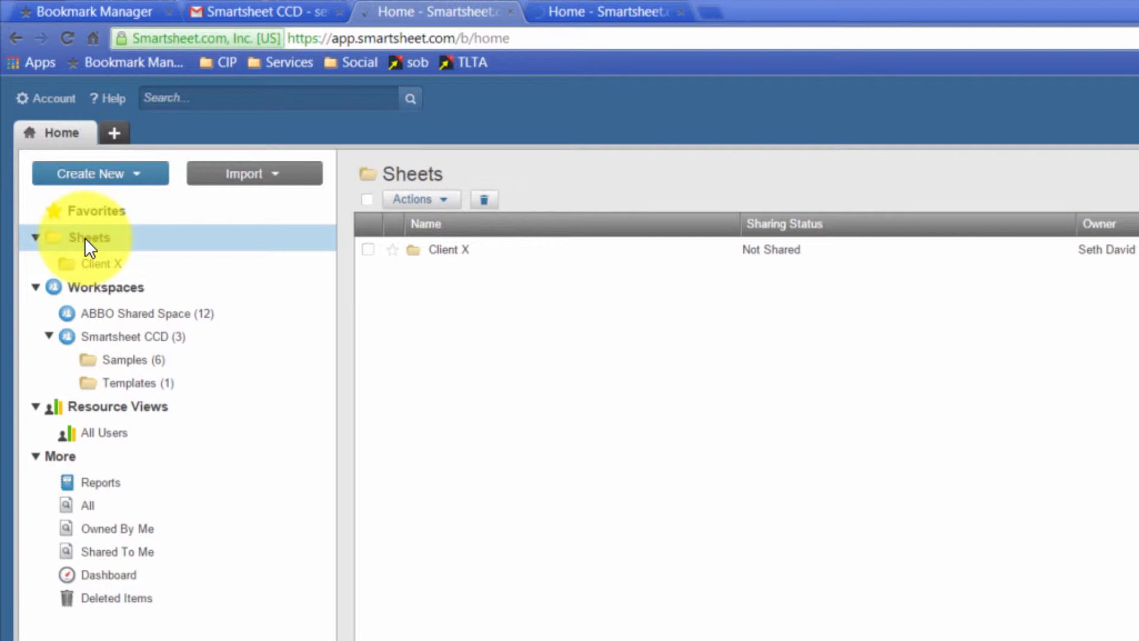
{"action": "right_click", "coordinate": [89, 238]}
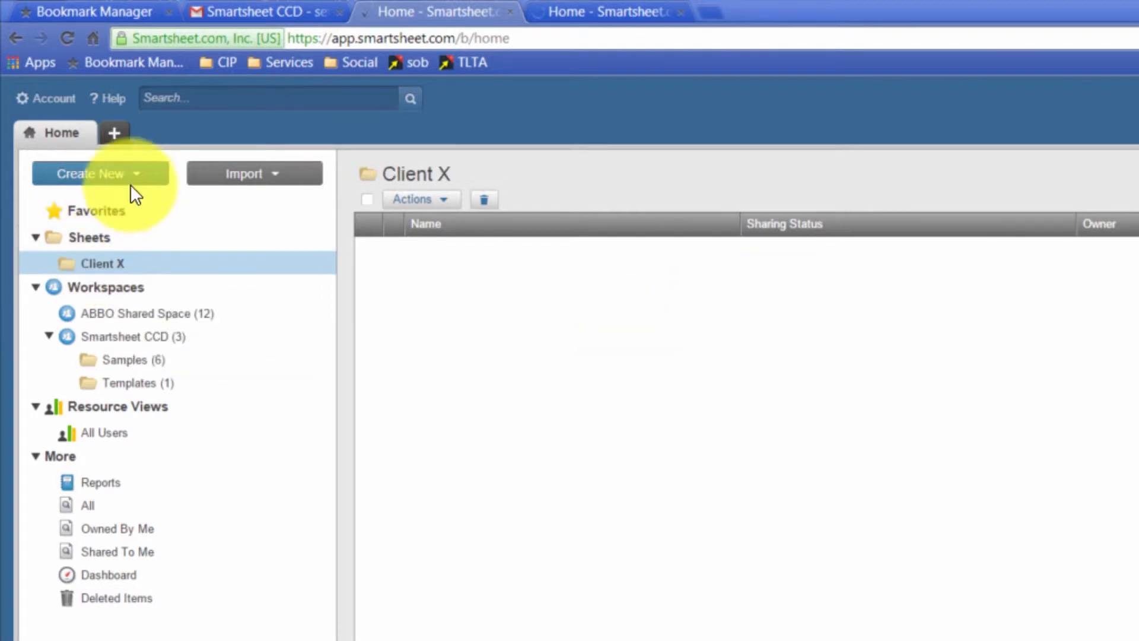
{"action": "left_click", "coordinate": [100, 173]}
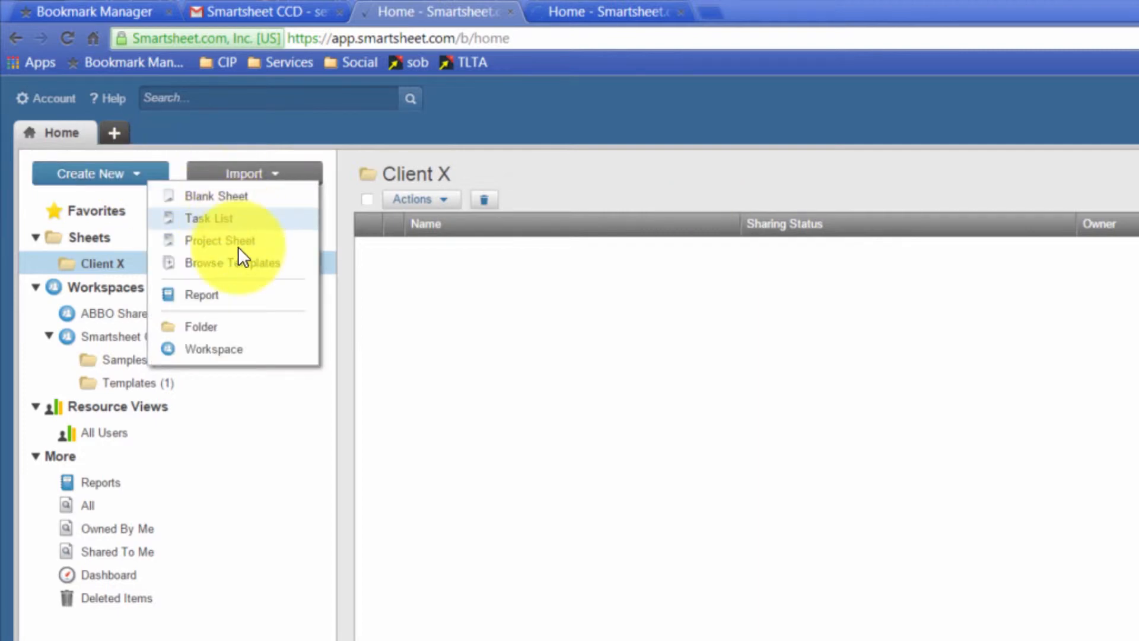
{"action": "mouse_move", "coordinate": [226, 211]}
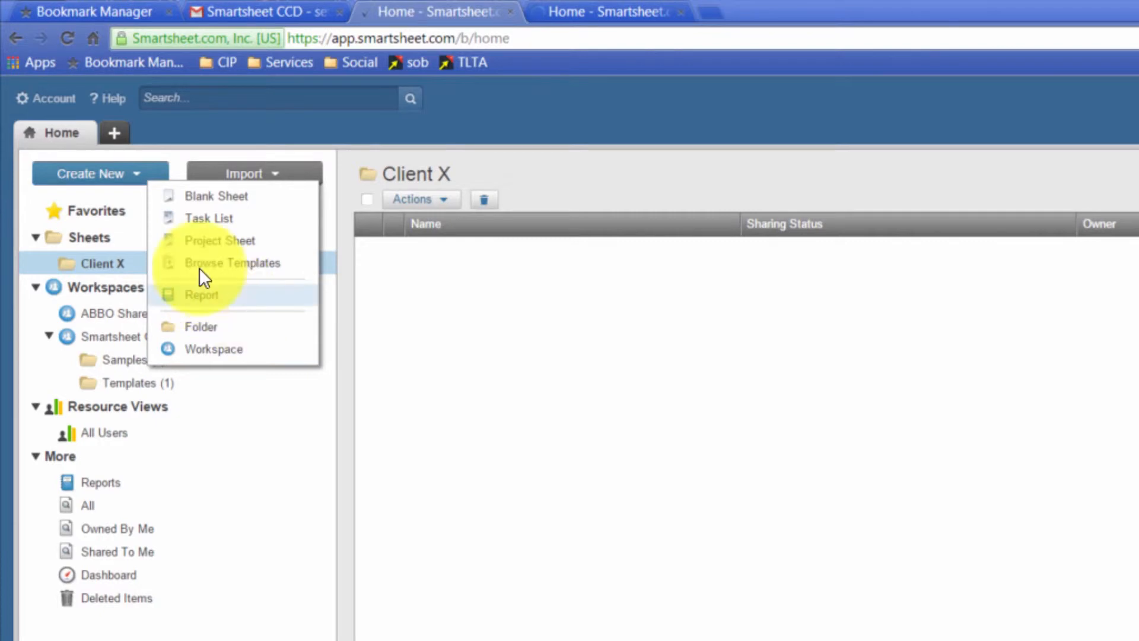
{"action": "left_click", "coordinate": [127, 335]}
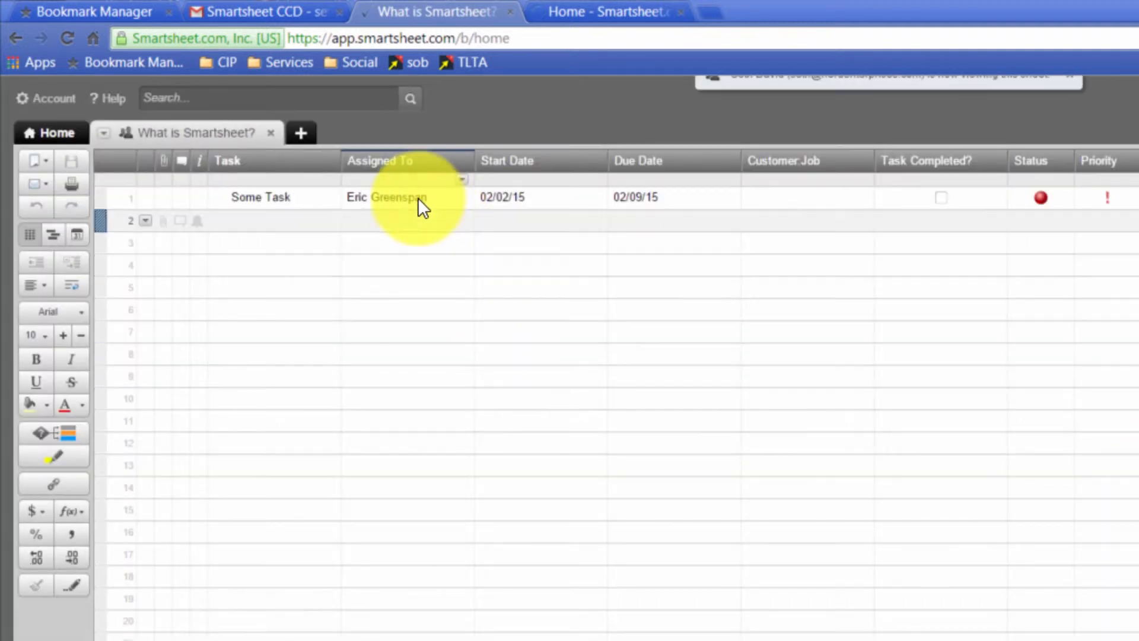
- Reassign Some Task to another collaborator from the Assigned To contact list
{"action": "left_click", "coordinate": [389, 197]}
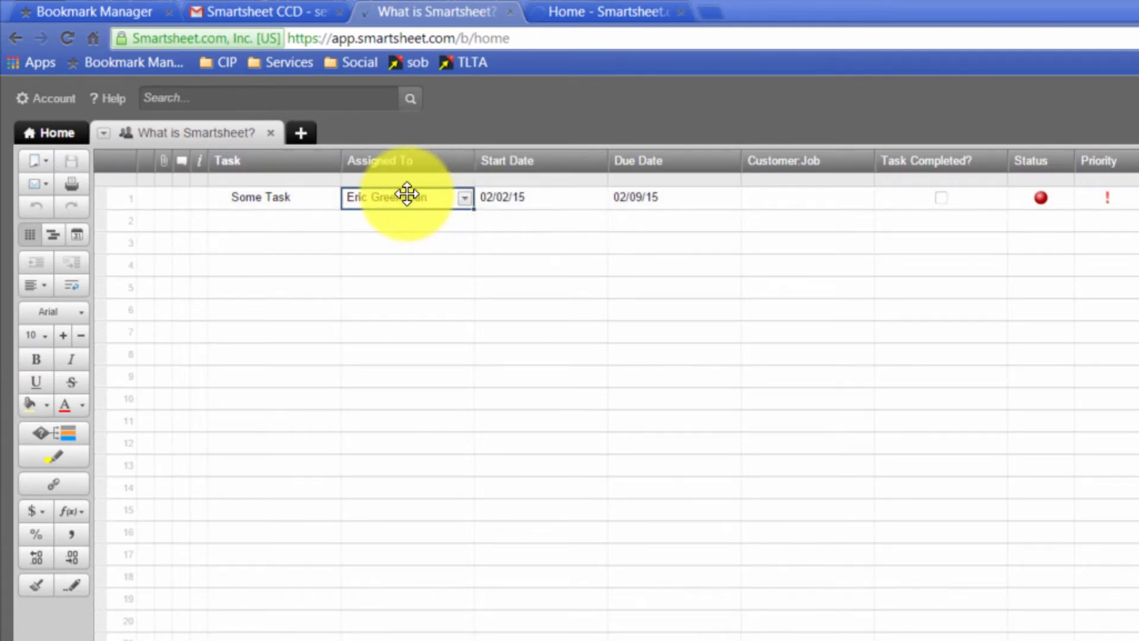
{"action": "left_click", "coordinate": [464, 197]}
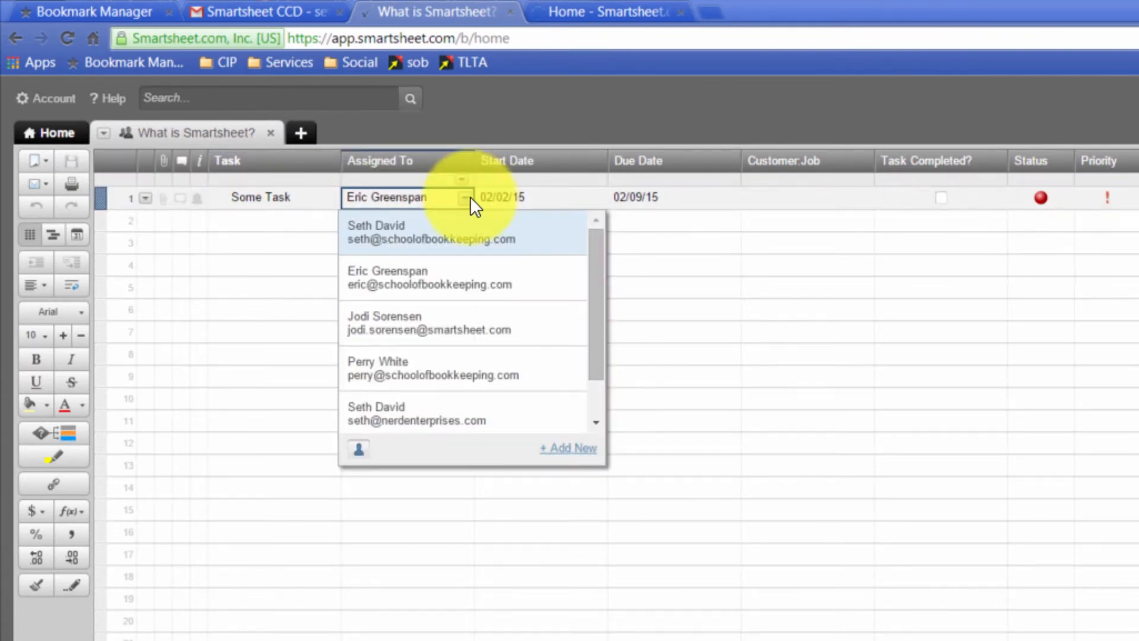
{"action": "mouse_move", "coordinate": [465, 232]}
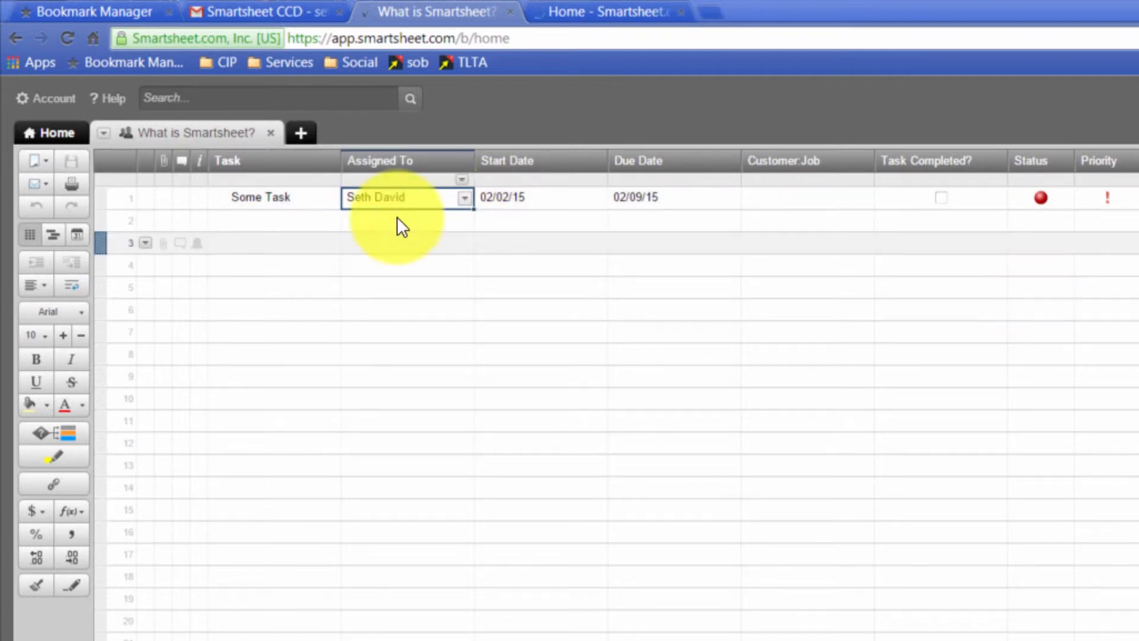
{"action": "left_click", "coordinate": [463, 197]}
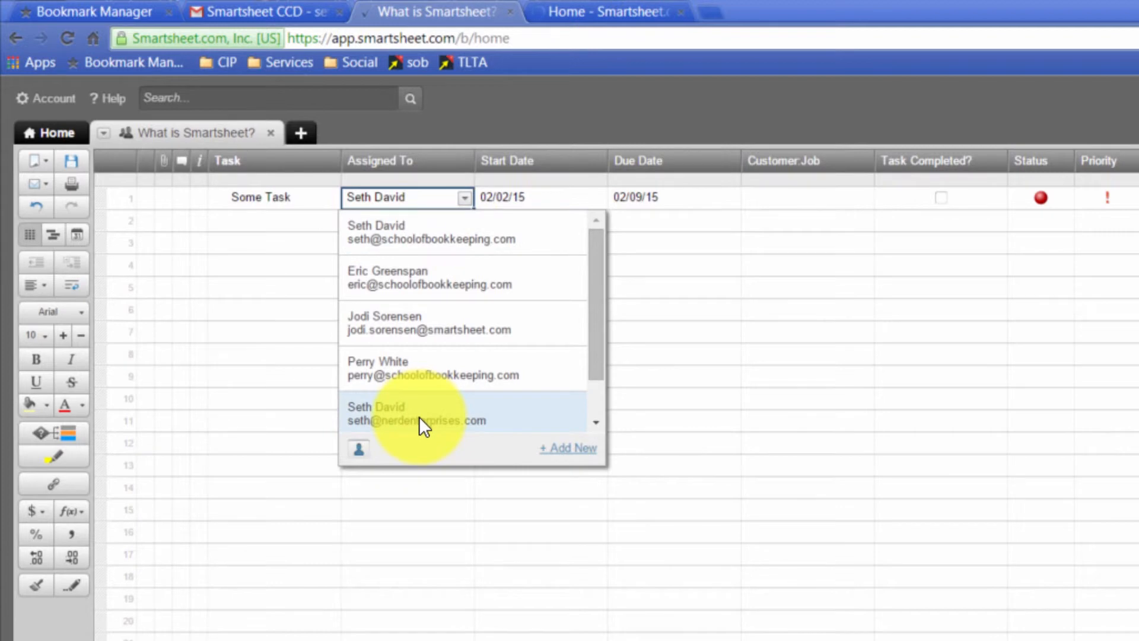
{"action": "mouse_move", "coordinate": [582, 459]}
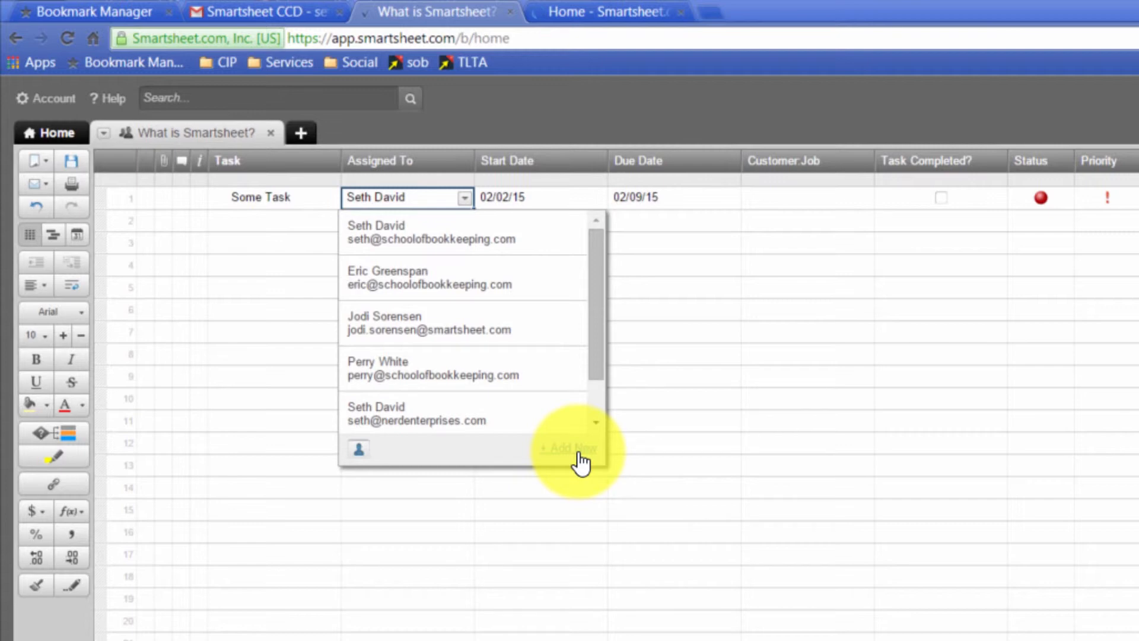
{"action": "left_click", "coordinate": [568, 447]}
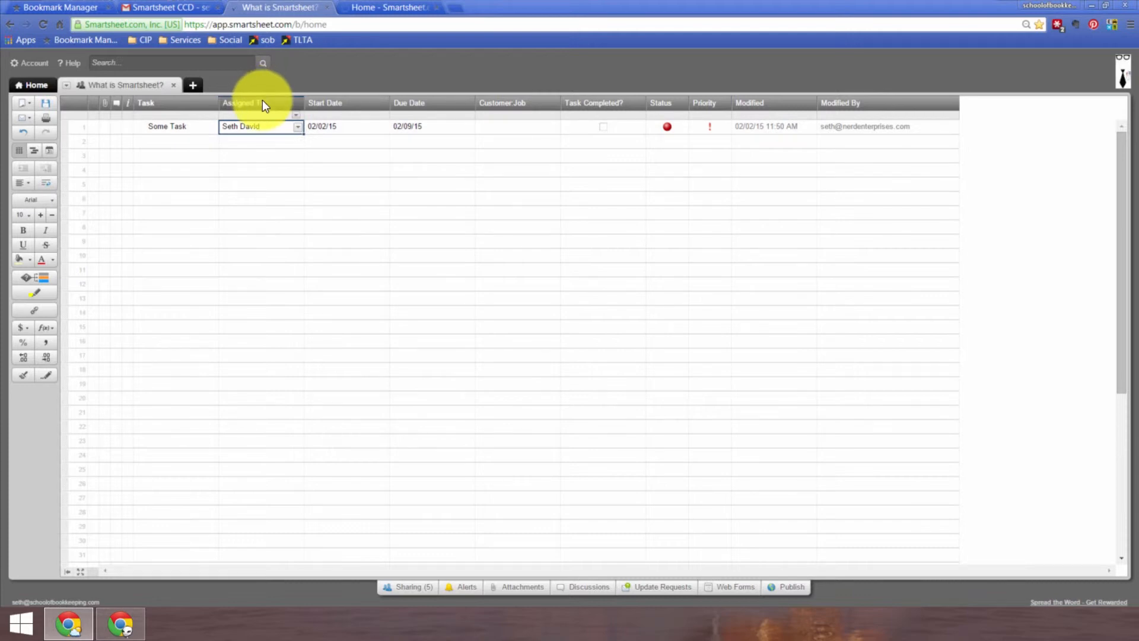
{"action": "mouse_move", "coordinate": [276, 109]}
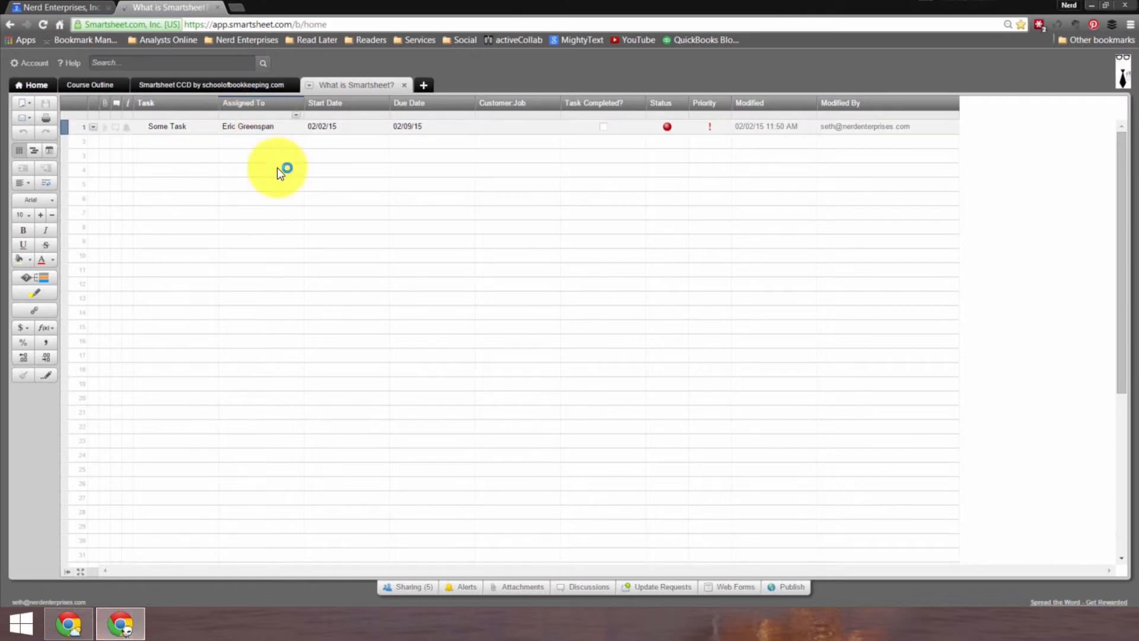
- Show the sheet's sharing list in the owner's browser, everyone an Editor via the workspace
{"action": "left_click", "coordinate": [408, 586]}
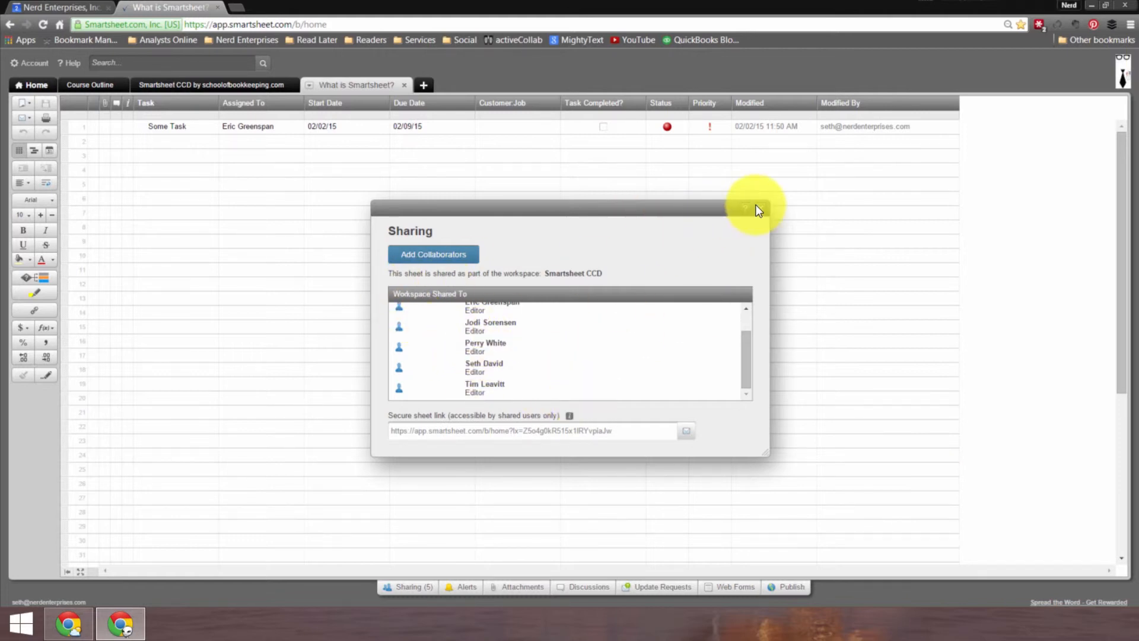
- Raise the second account's Smartsheet CCD workspace permission from Editor to Admin
{"action": "left_click", "coordinate": [749, 211]}
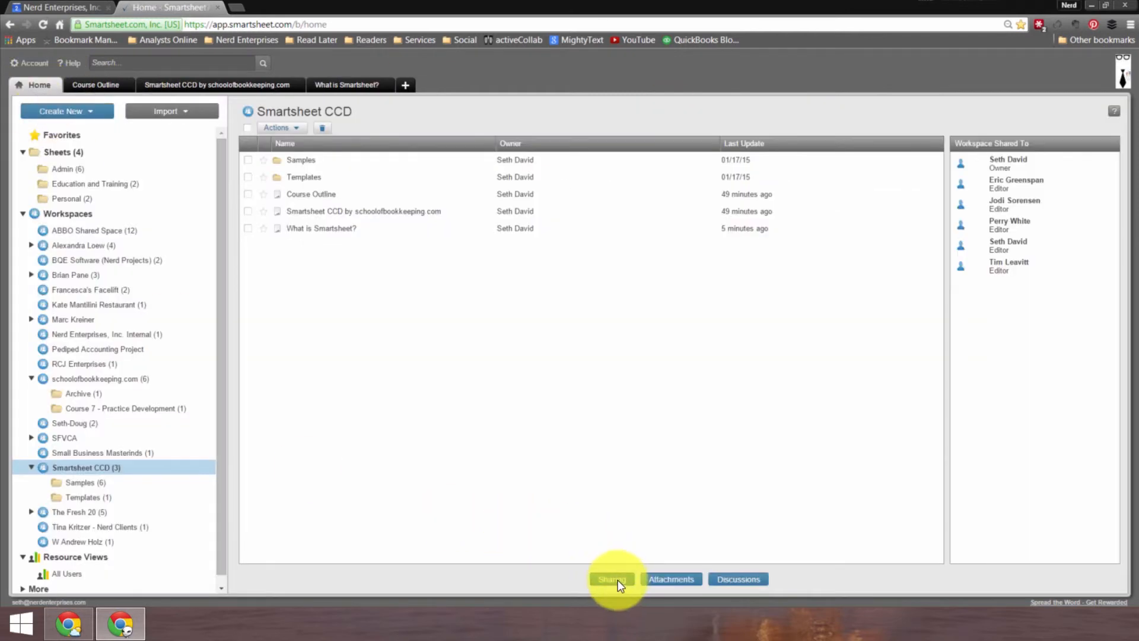
{"action": "left_click", "coordinate": [611, 579]}
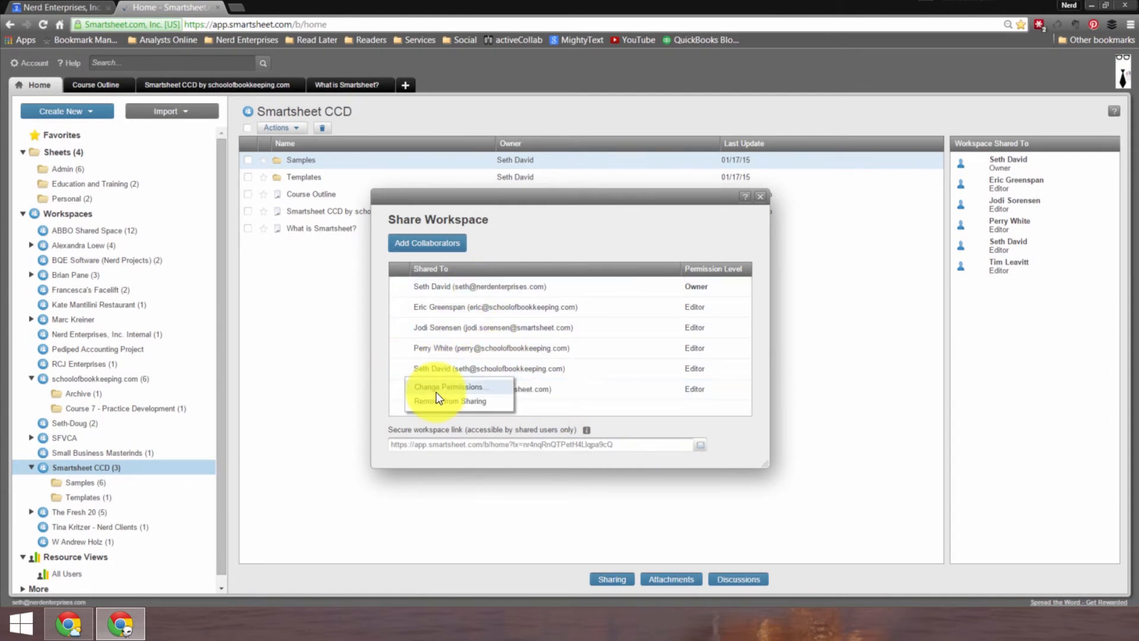
{"action": "left_click", "coordinate": [451, 385]}
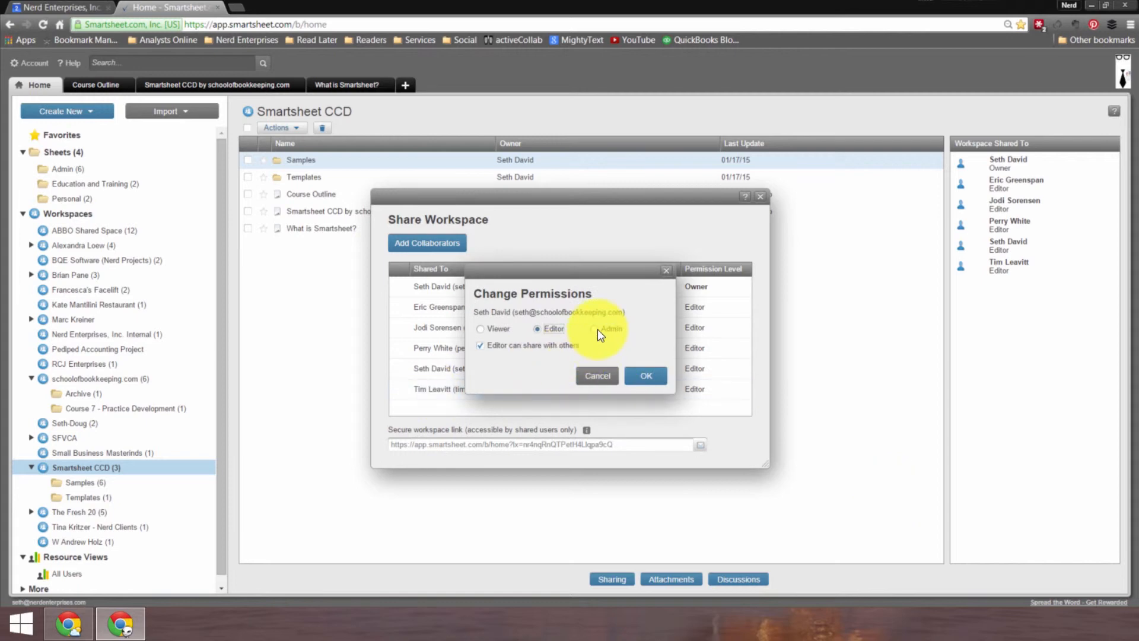
{"action": "left_click", "coordinate": [594, 329]}
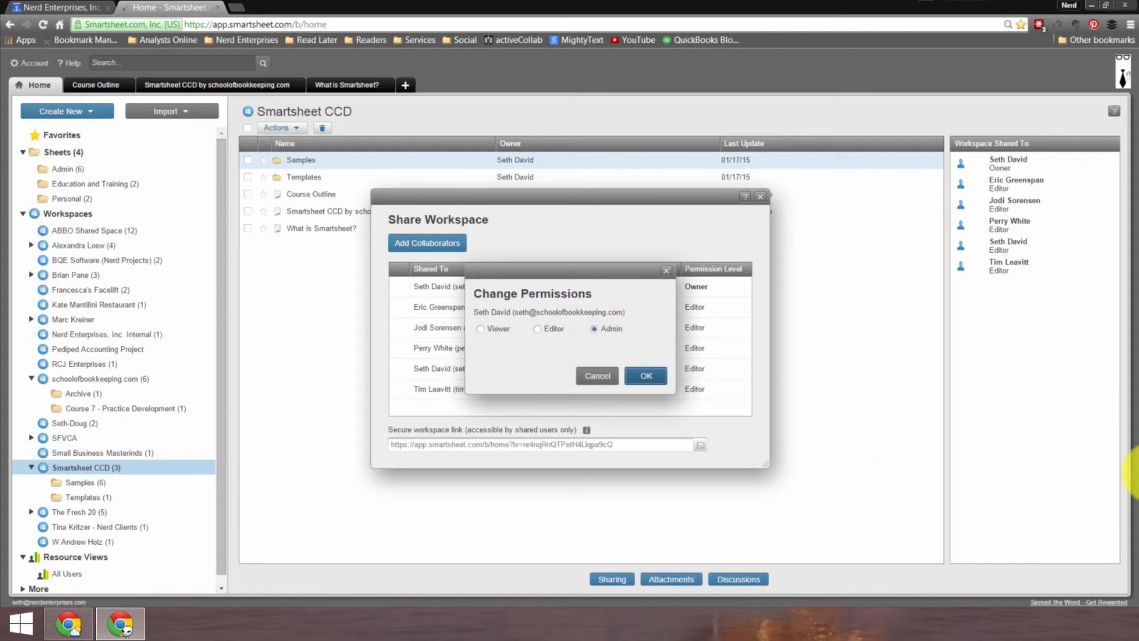
{"action": "left_click", "coordinate": [644, 376]}
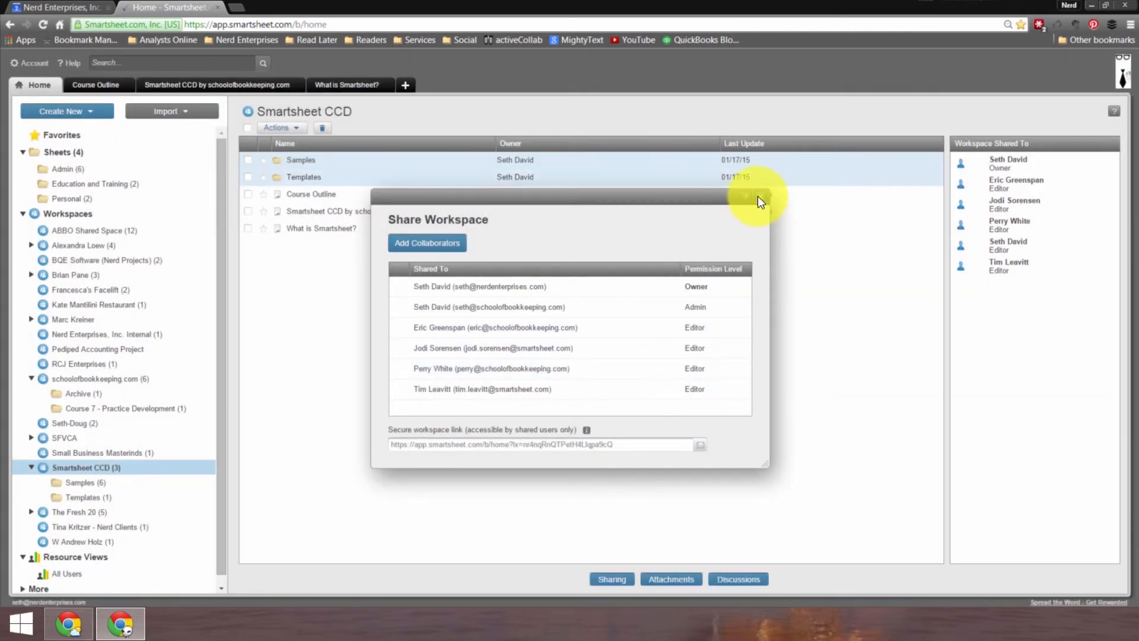
{"action": "left_click", "coordinate": [760, 196]}
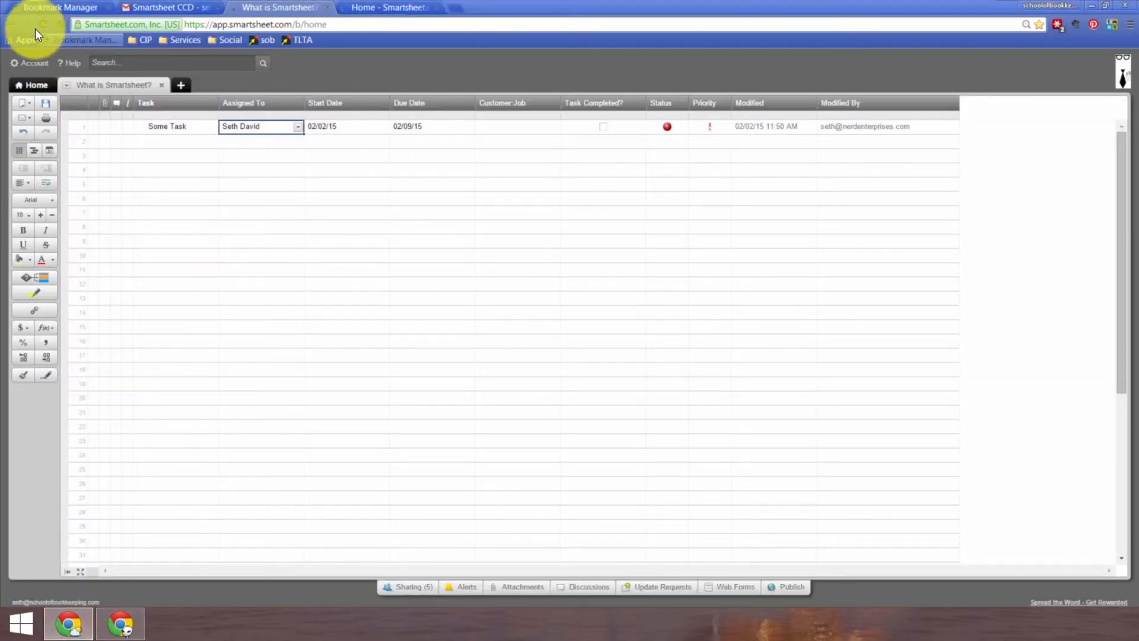
- Reload the sheet, keep Assigned To as Contact List, and show its picker of workspace collaborators
{"action": "left_click", "coordinate": [57, 24]}
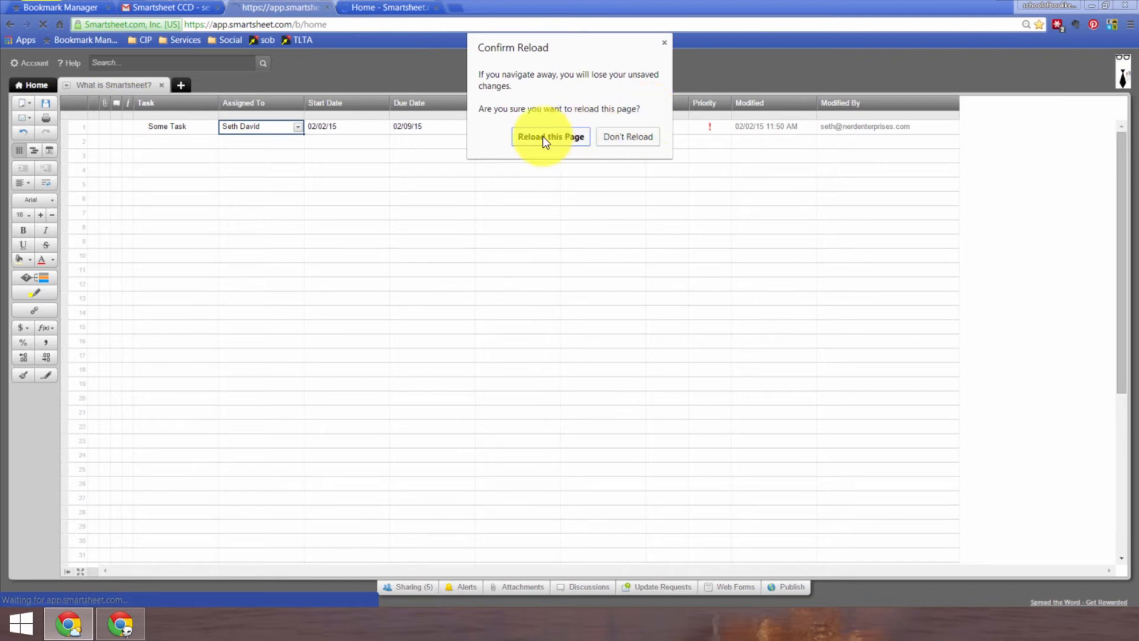
{"action": "left_click", "coordinate": [551, 136]}
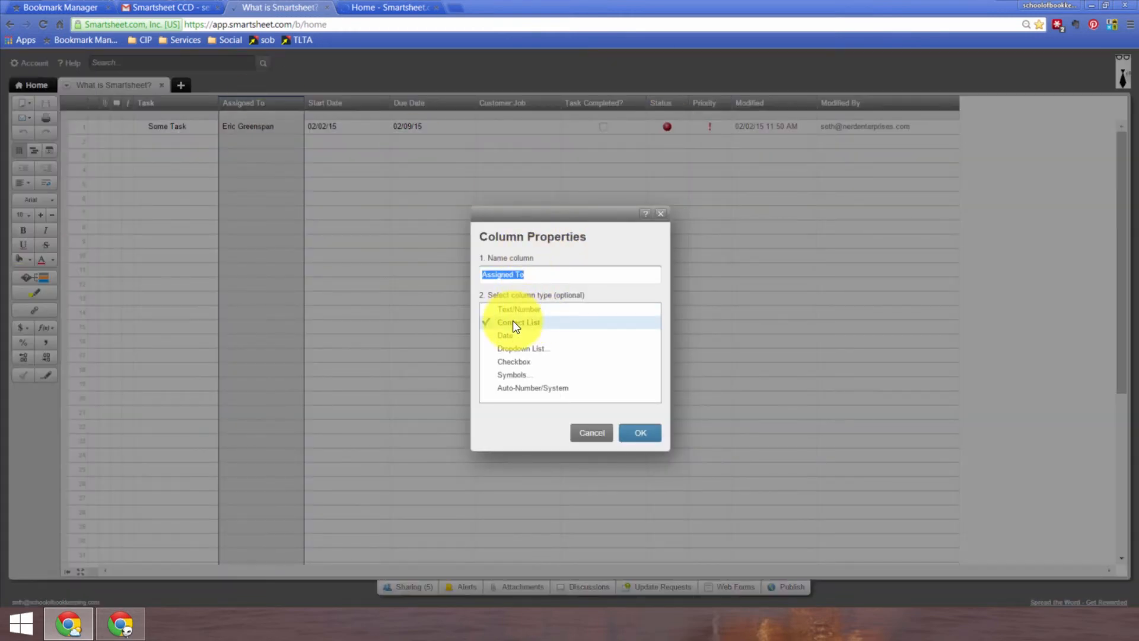
{"action": "left_click", "coordinate": [542, 274]}
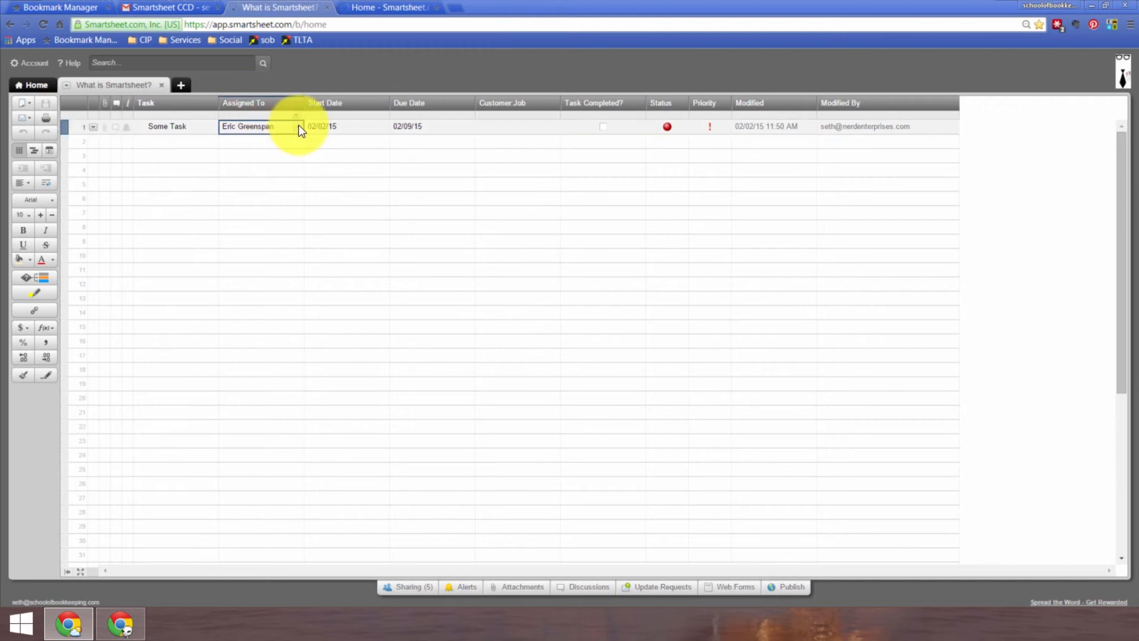
{"action": "left_click", "coordinate": [297, 126]}
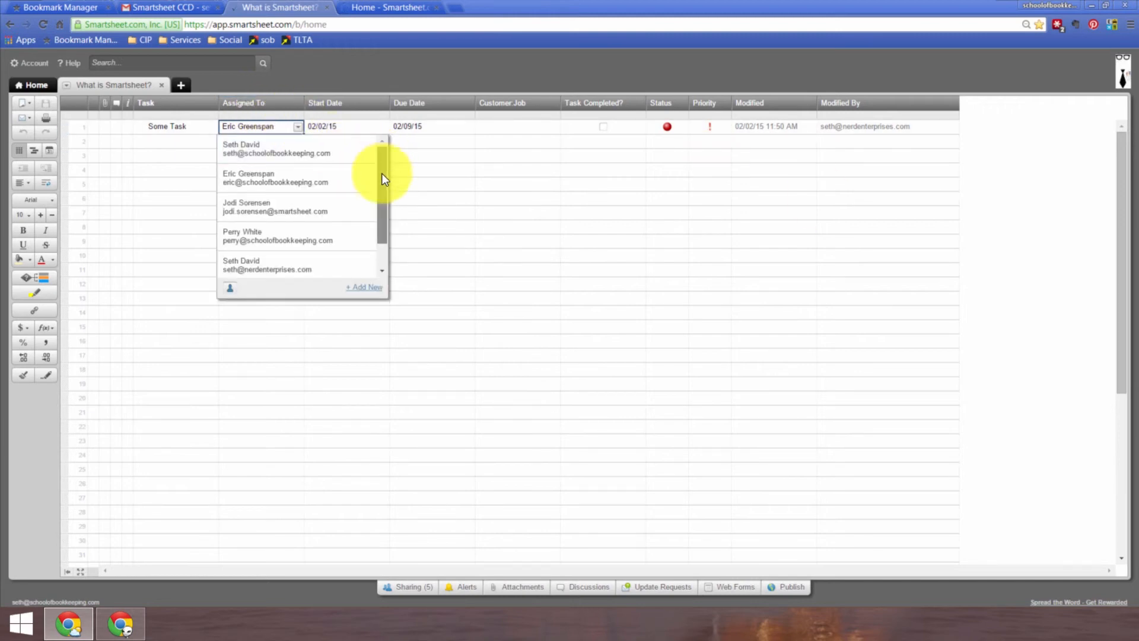